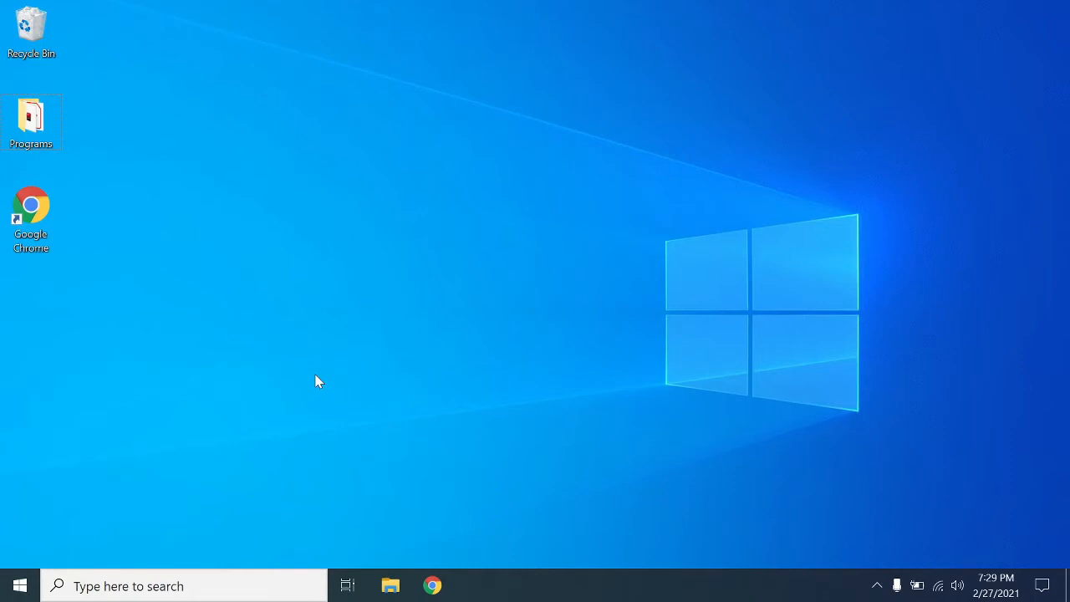
mouse_move(174, 359)
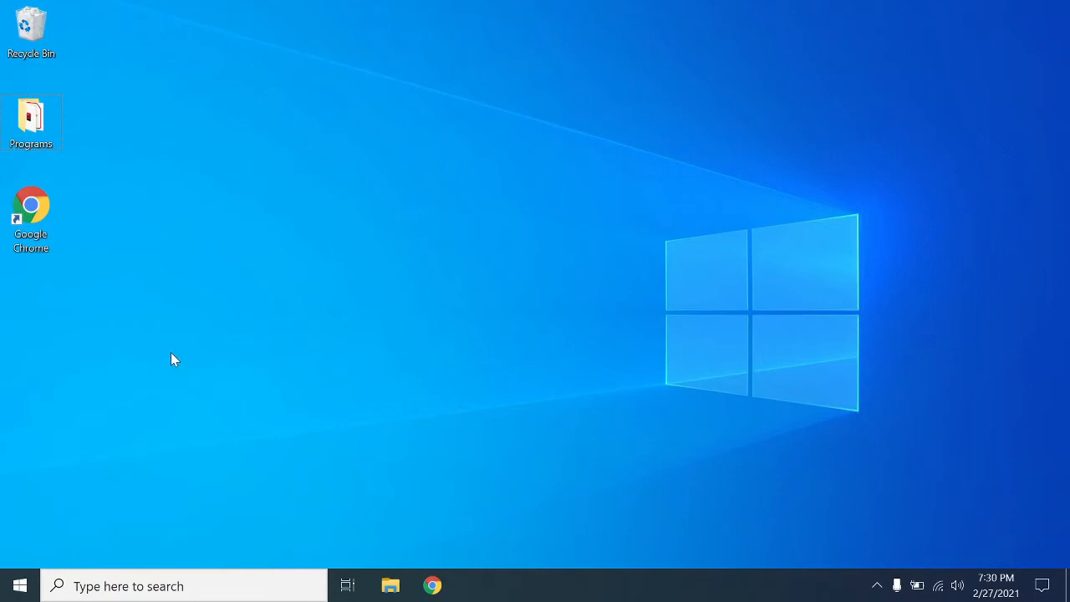
Launch Chrome, search Google for 'virtualbox' and choose the official Oracle VM VirtualBox result
click(30, 209)
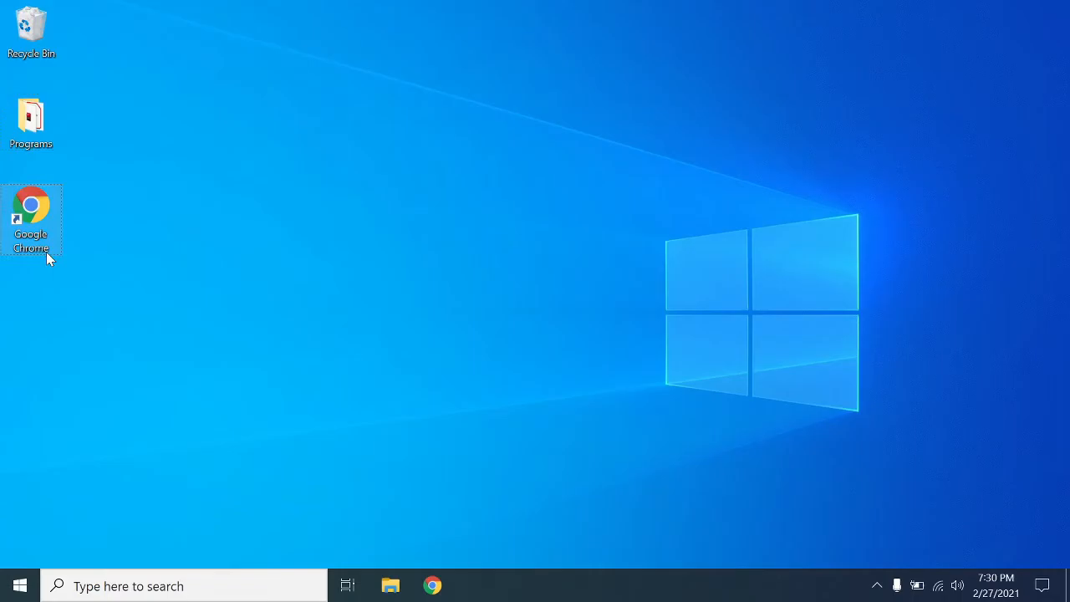
double_click(30, 204)
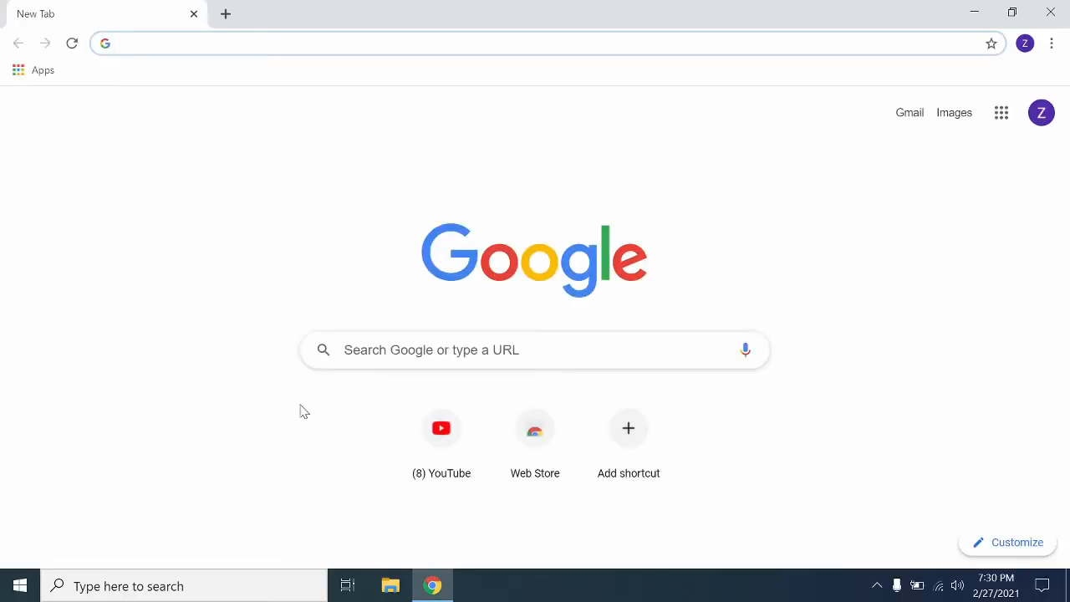
click(535, 349)
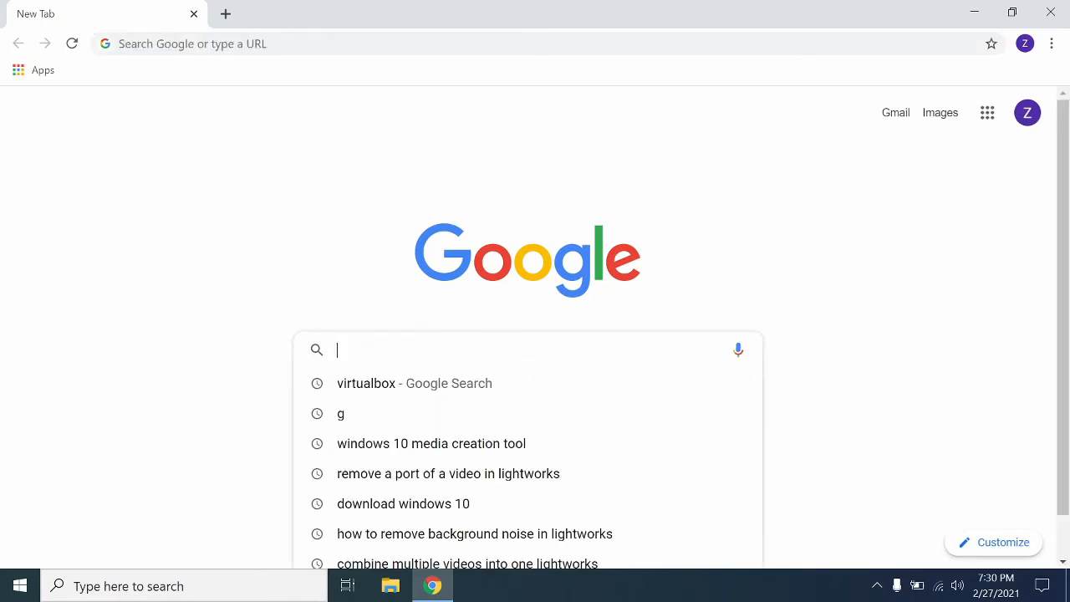
text(viruta)
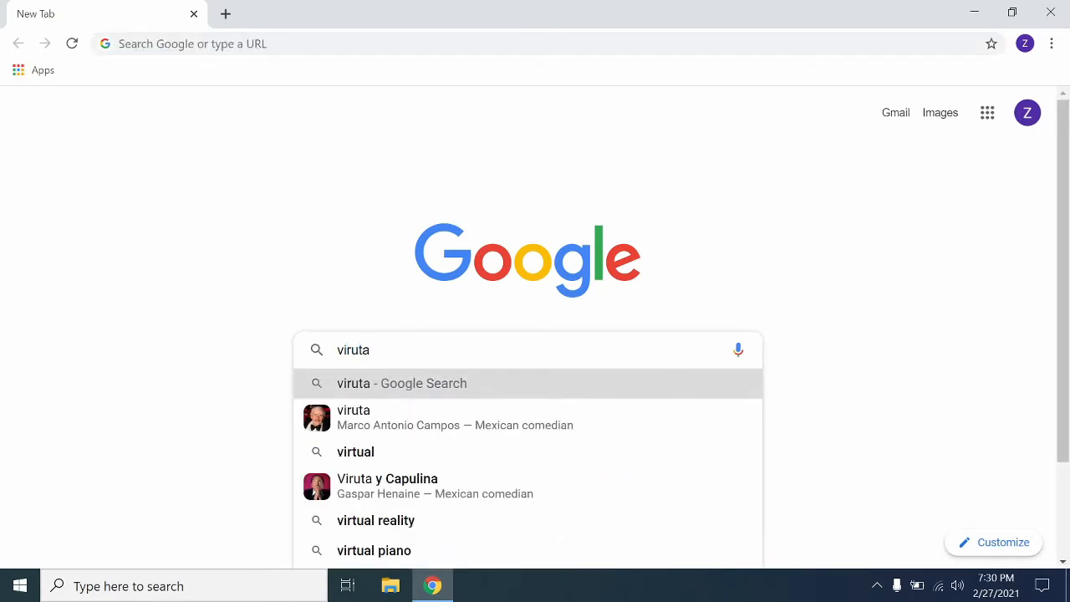
text(virtialbox)
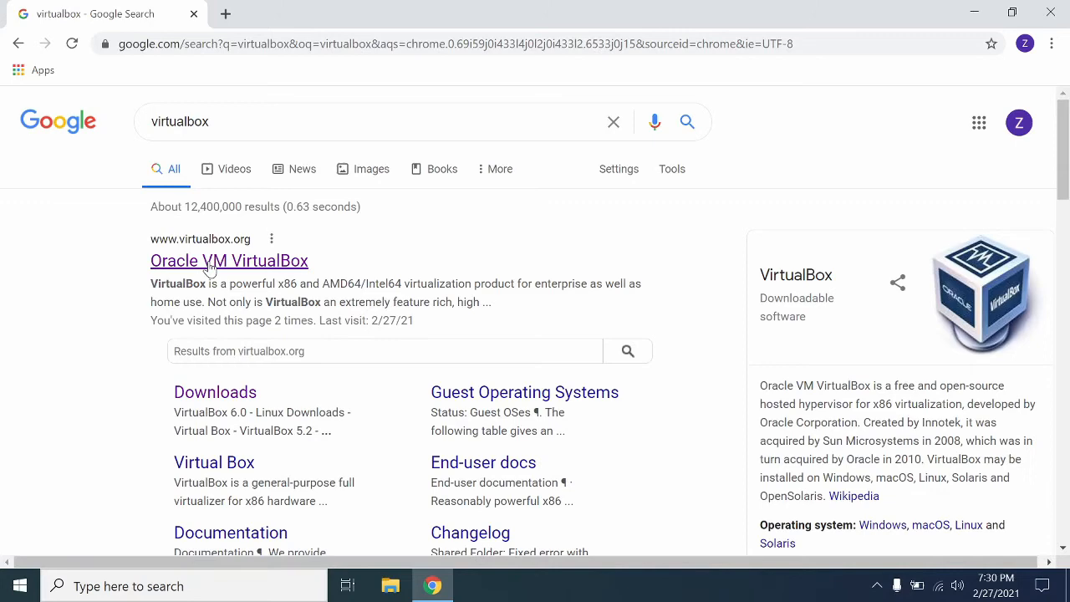
click(229, 261)
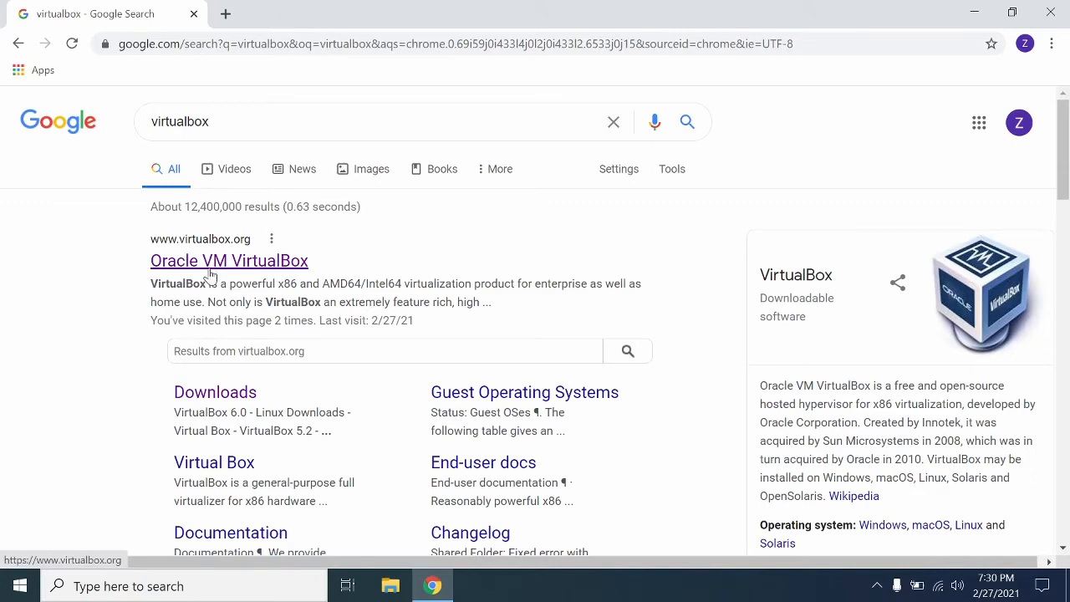
Download the VirtualBox 6.1.18 Windows hosts installer from virtualbox.org Downloads
click(229, 261)
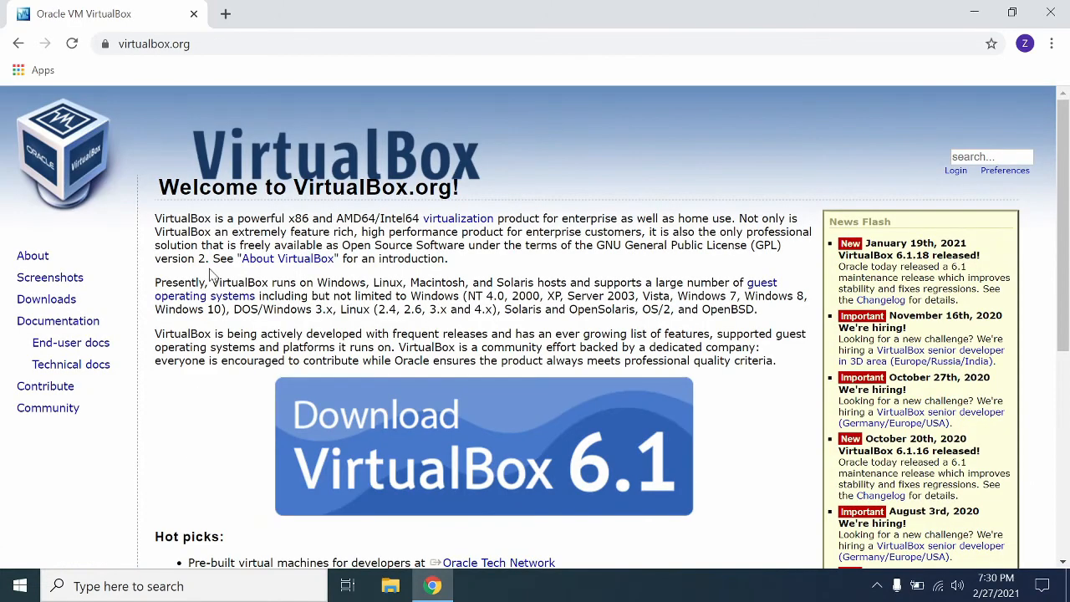
mouse_move(394, 481)
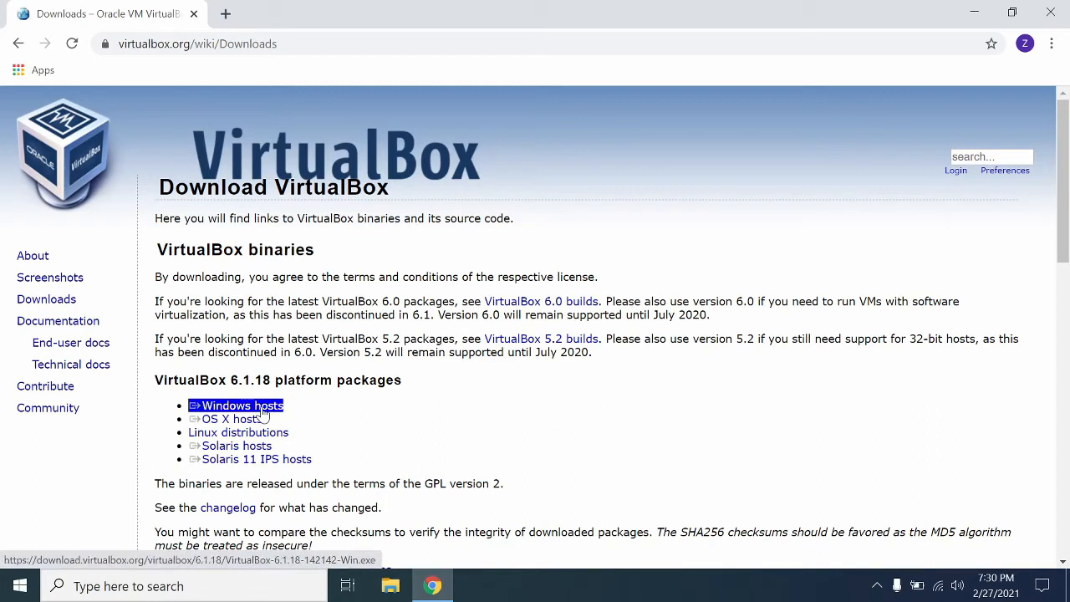
click(240, 406)
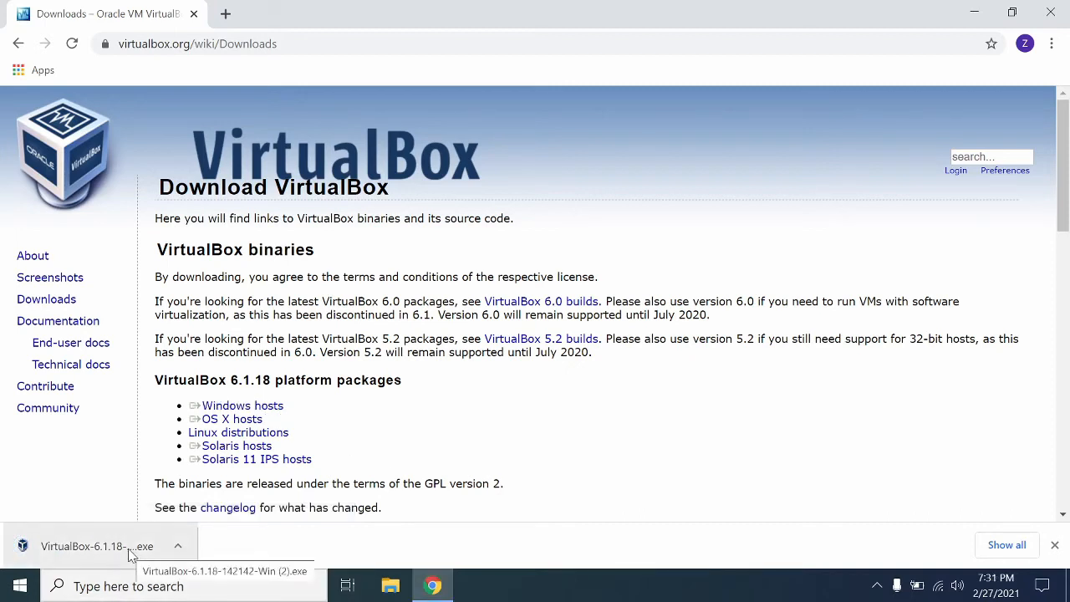
Run the downloaded installer, close Chrome, keep default features and shortcuts, accept the network warning
click(97, 545)
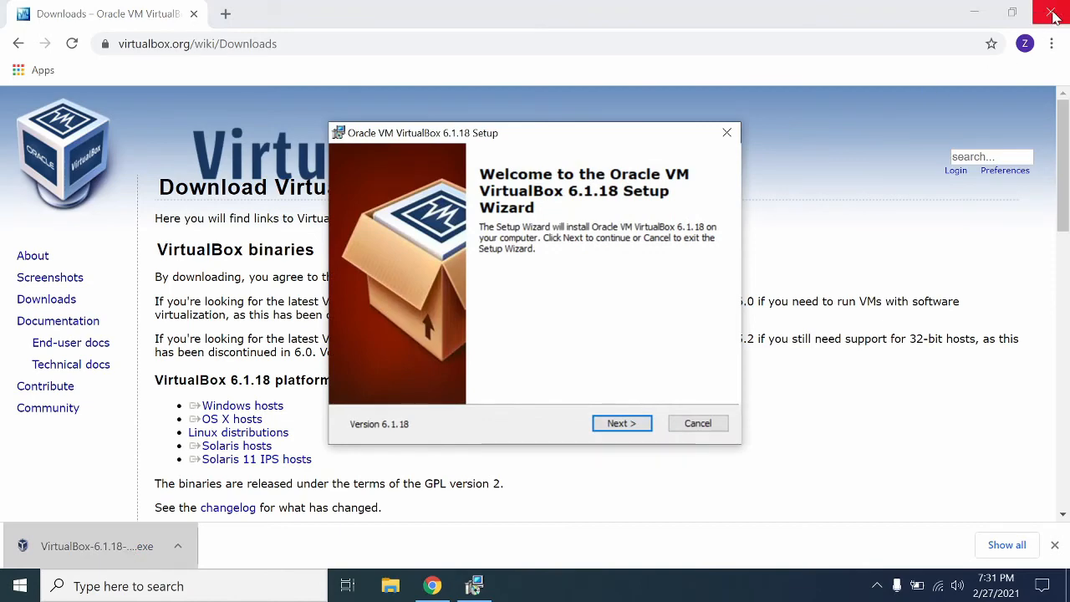
click(1053, 13)
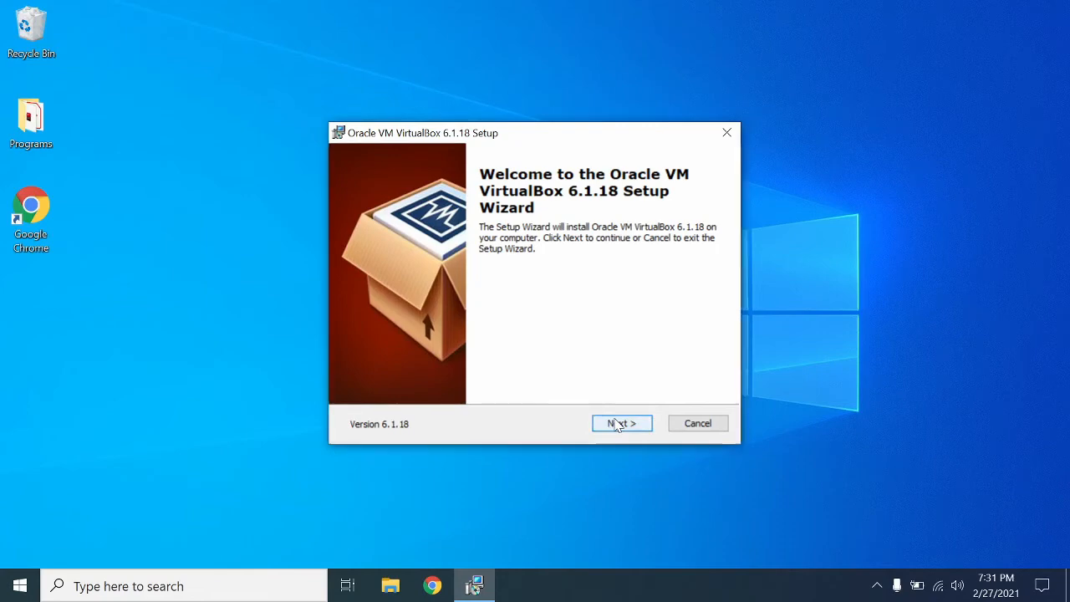
click(622, 423)
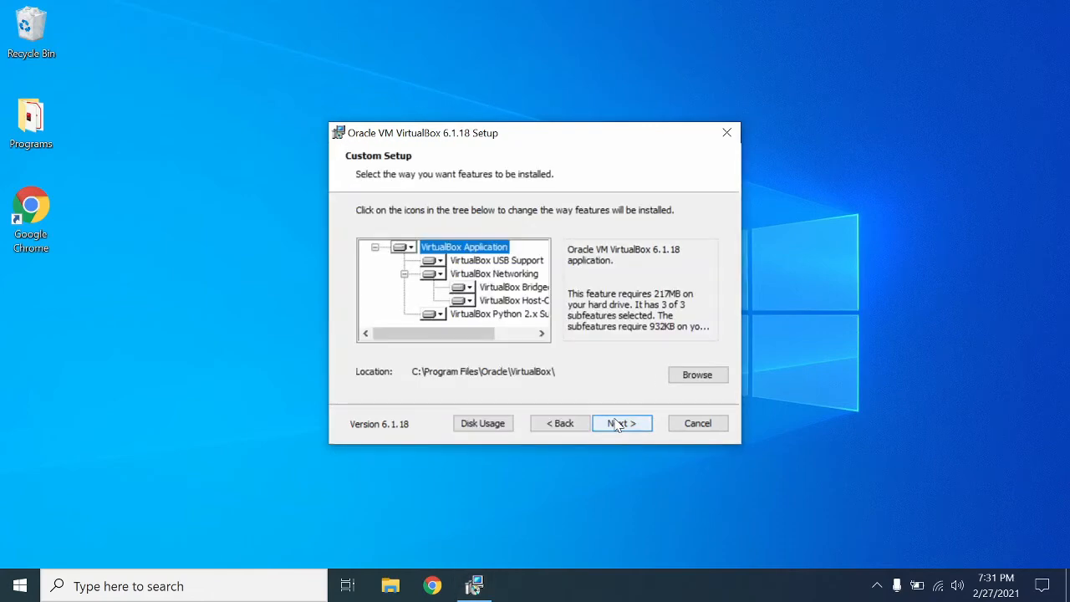
click(622, 423)
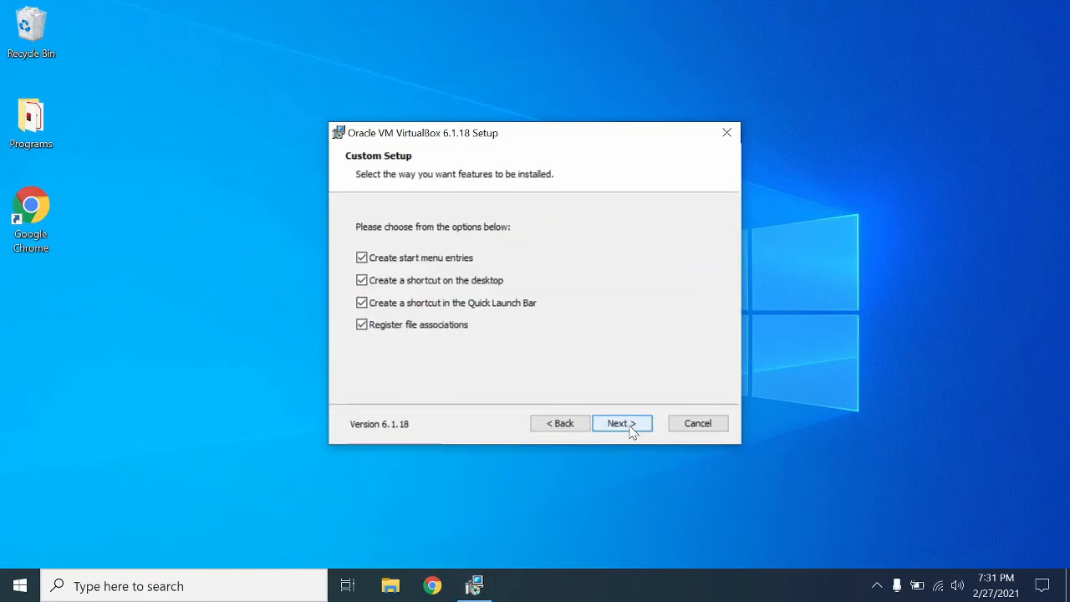
click(622, 423)
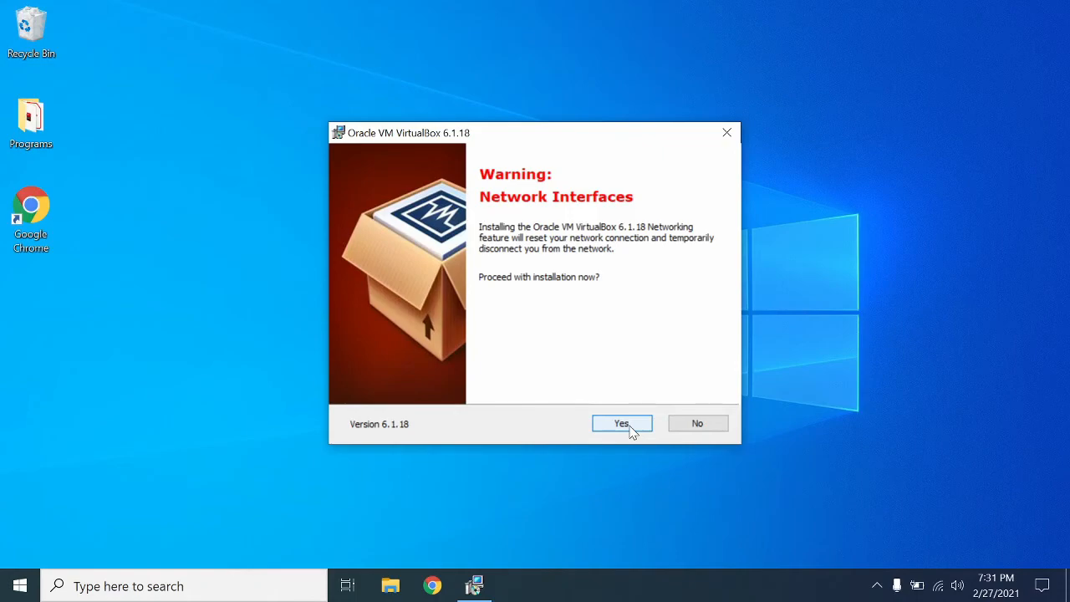
click(622, 423)
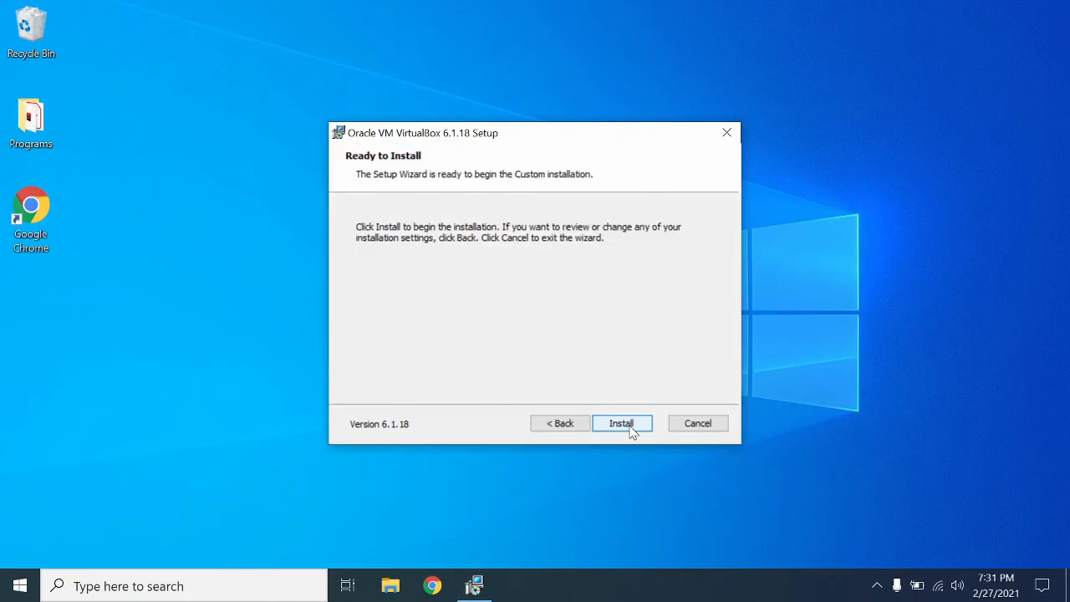
Install VirtualBox 6.1.18 and finish the setup wizard
click(622, 423)
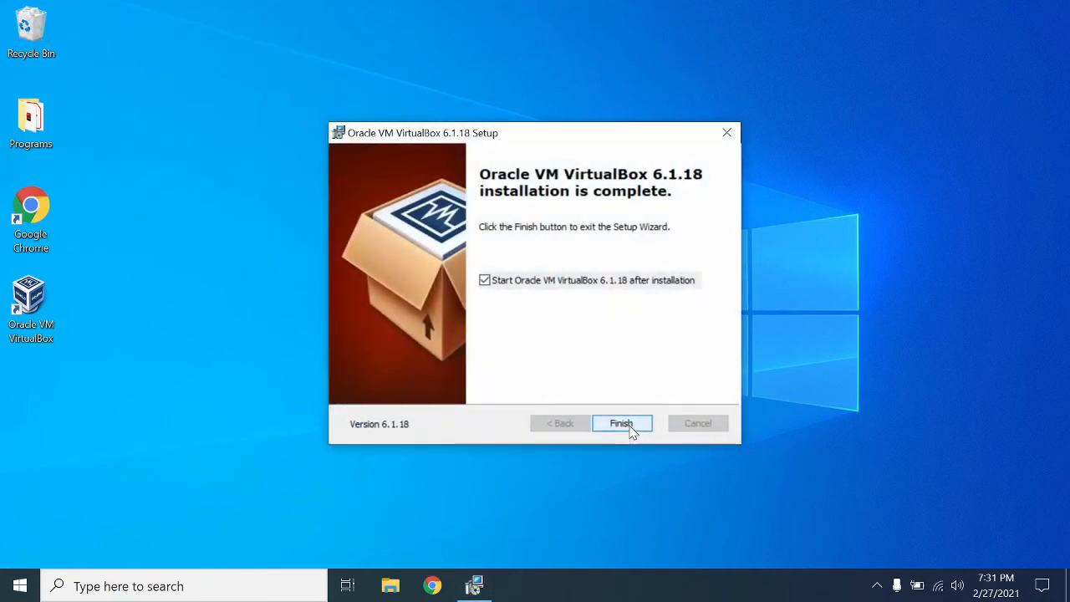
click(622, 423)
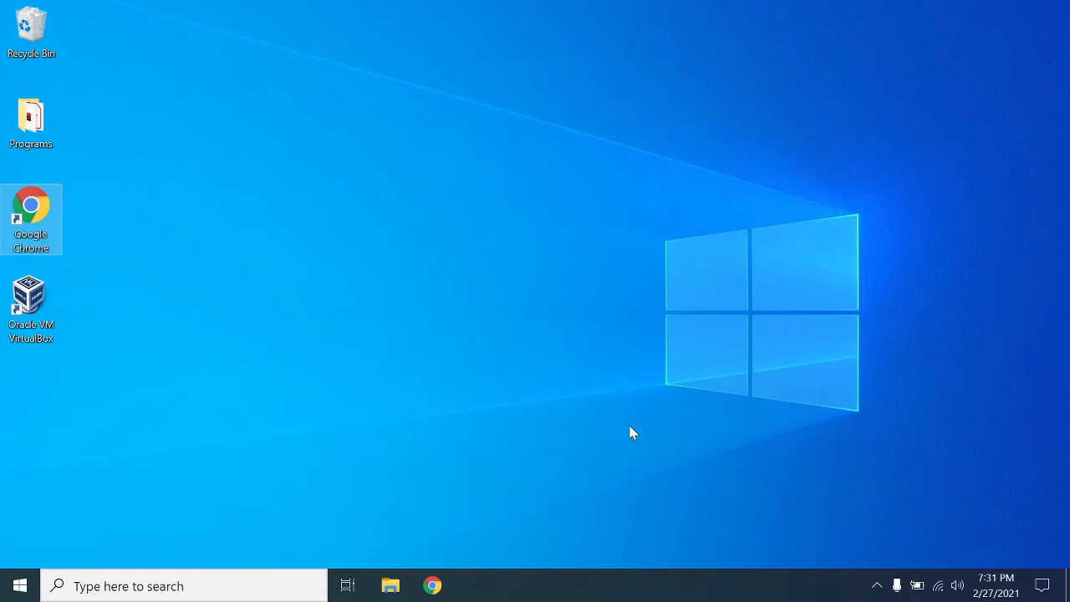
Close the auto-launched Manager and reopen VirtualBox from its new desktop shortcut
double_click(30, 301)
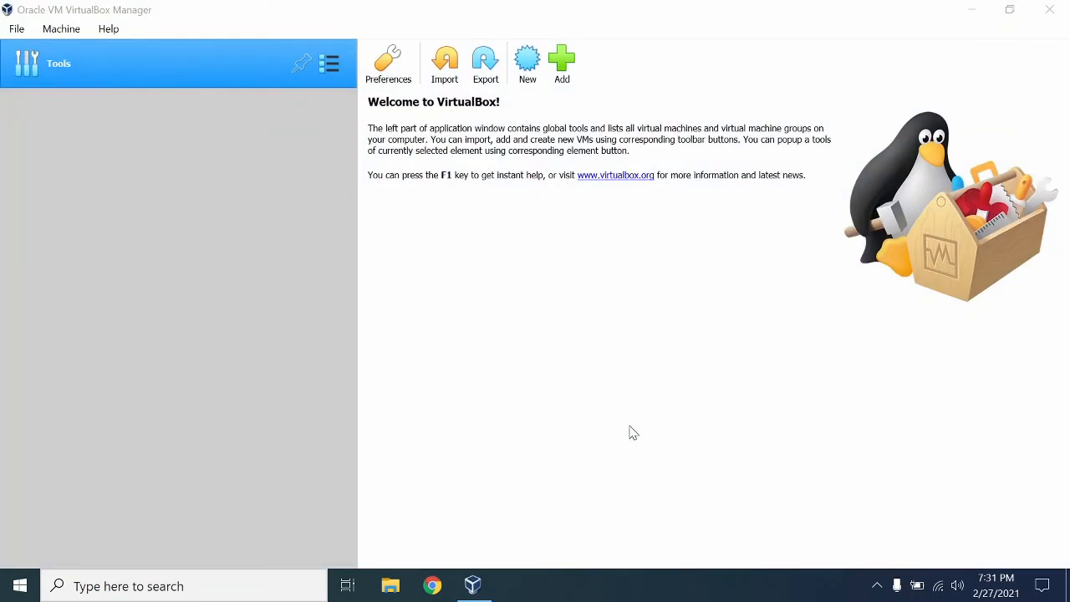
mouse_move(462, 406)
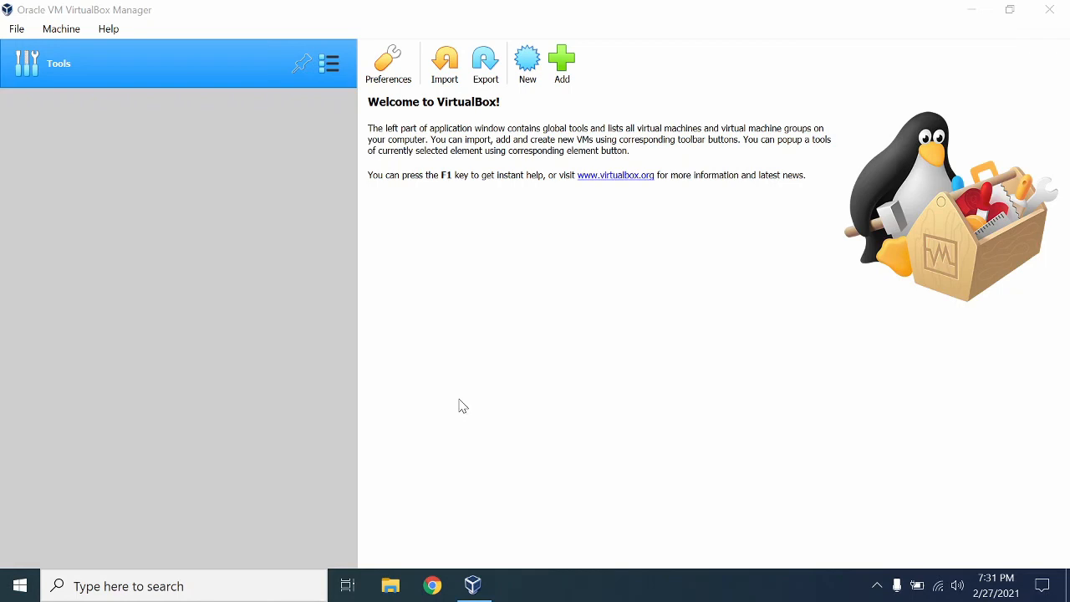
mouse_move(759, 18)
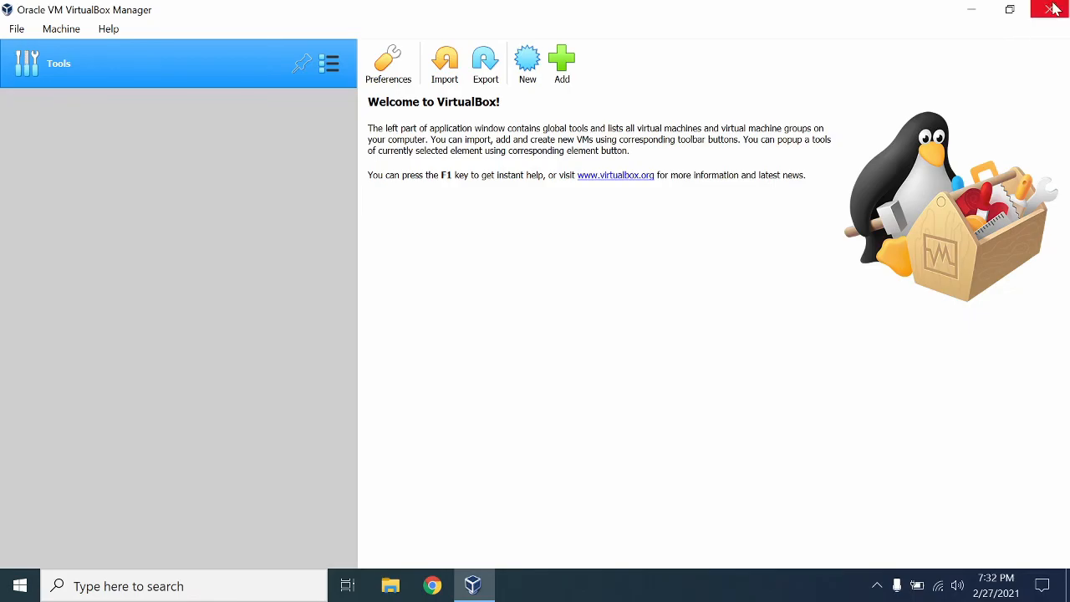
click(1055, 10)
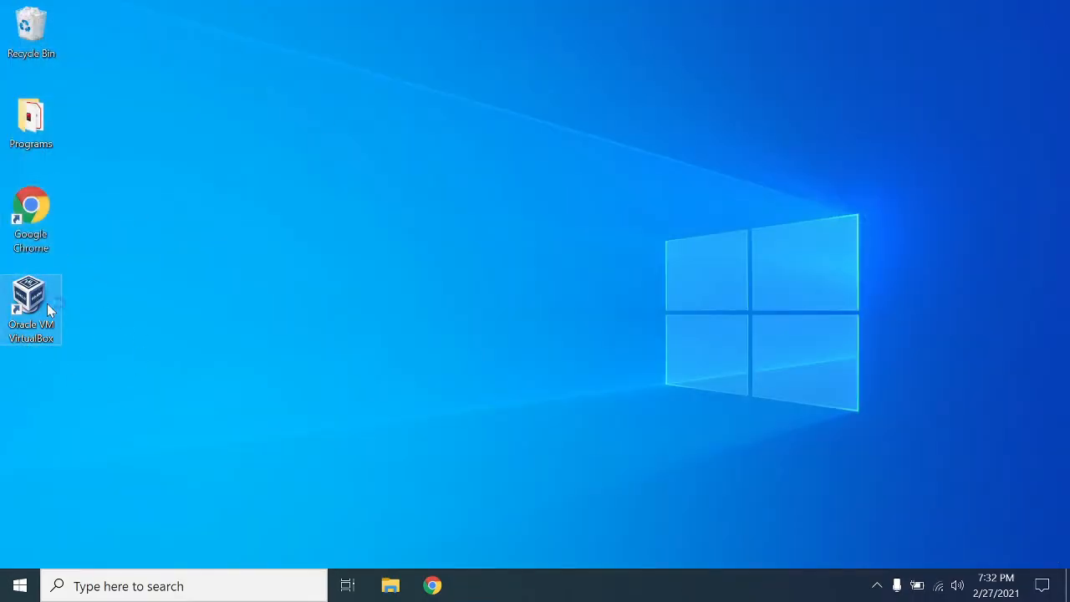
double_click(30, 303)
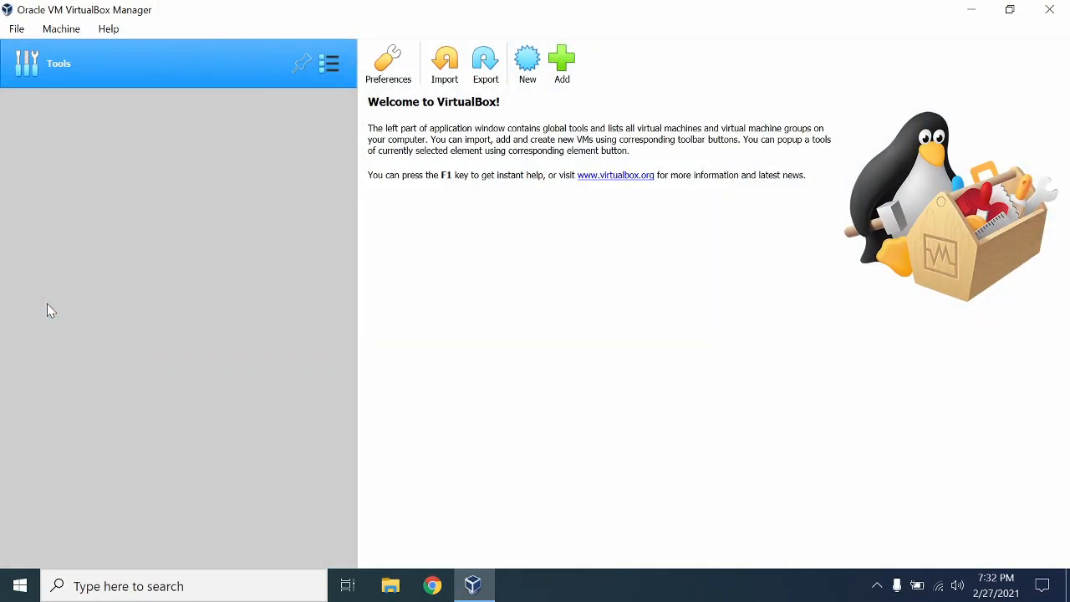